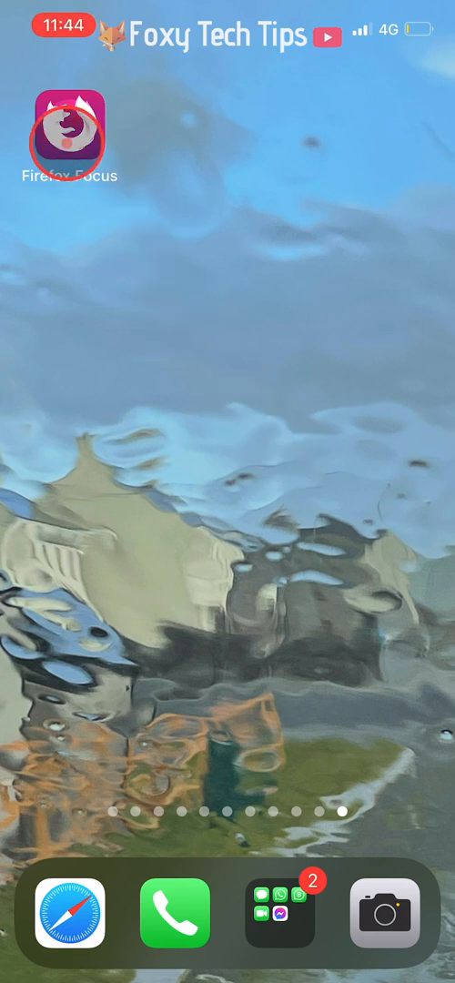
- Launch Firefox Focus and load the Twitch login page
{"action": "left_click", "coordinate": [63, 127]}
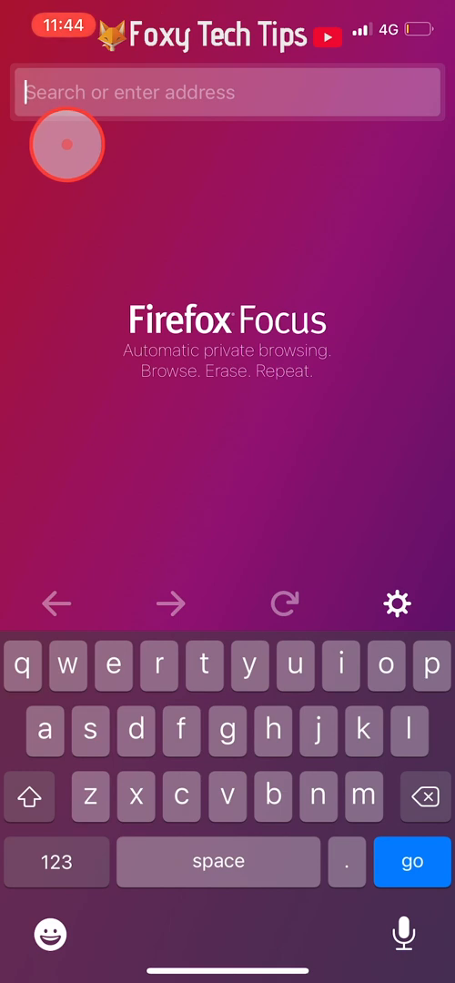
{"action": "type", "text": "twitter.com/"}
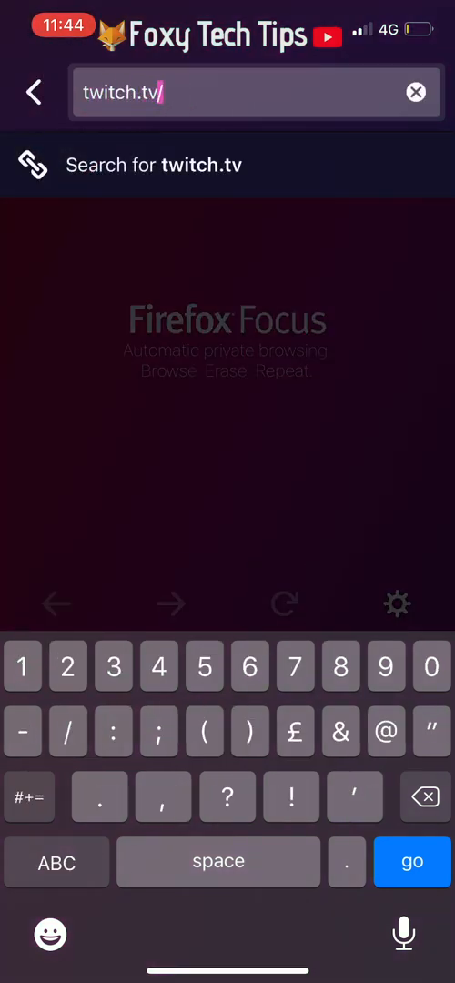
{"action": "type", "text": "login"}
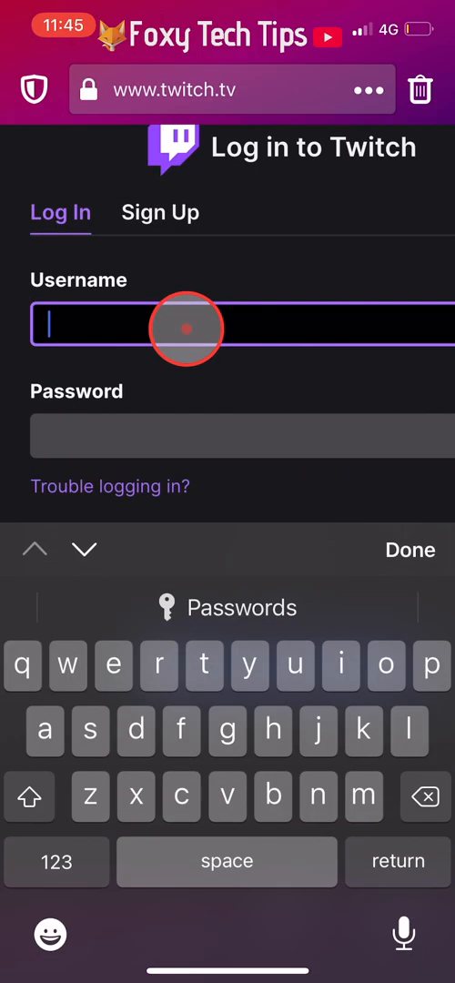
- Log in to Twitch as Foxy and accept the cookie privacy notice
{"action": "type", "text": "Foxy"}
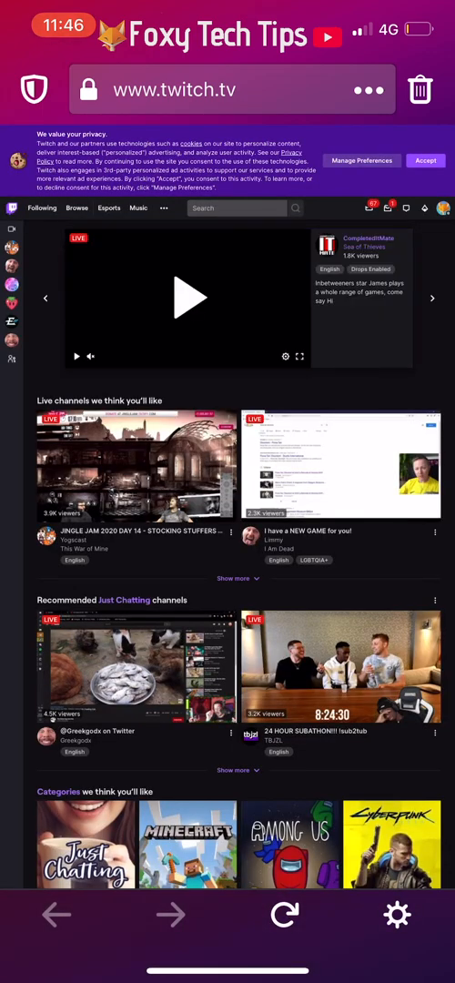
{"action": "left_click", "coordinate": [257, 421]}
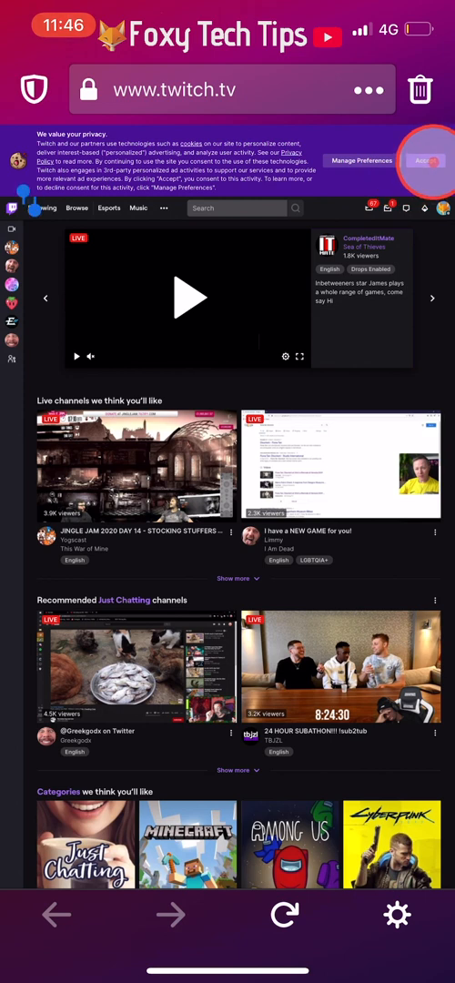
{"action": "left_click", "coordinate": [426, 160]}
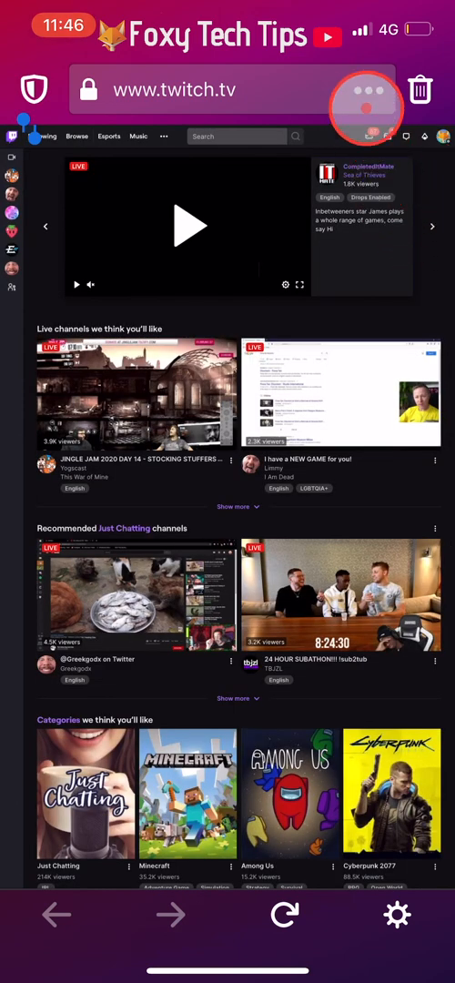
- Request the desktop version of Twitch from Firefox Focus's page actions menu
{"action": "left_click", "coordinate": [366, 109]}
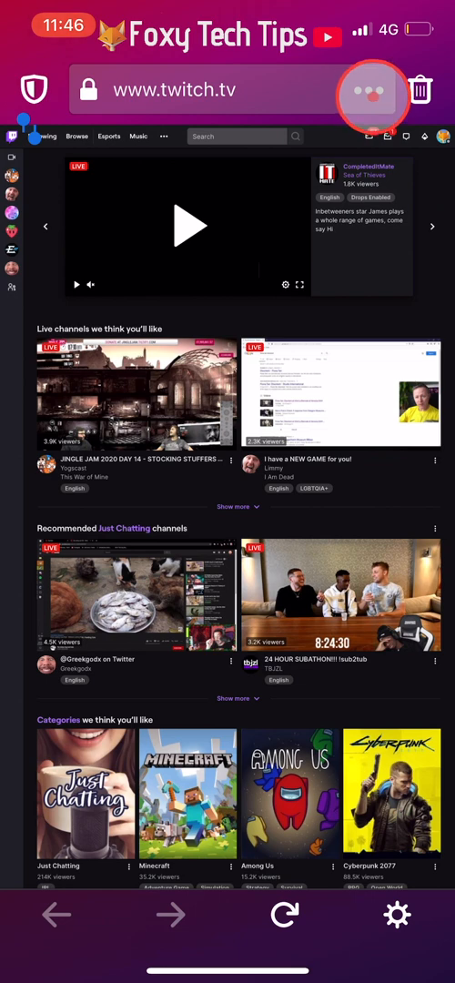
{"action": "left_click", "coordinate": [371, 89]}
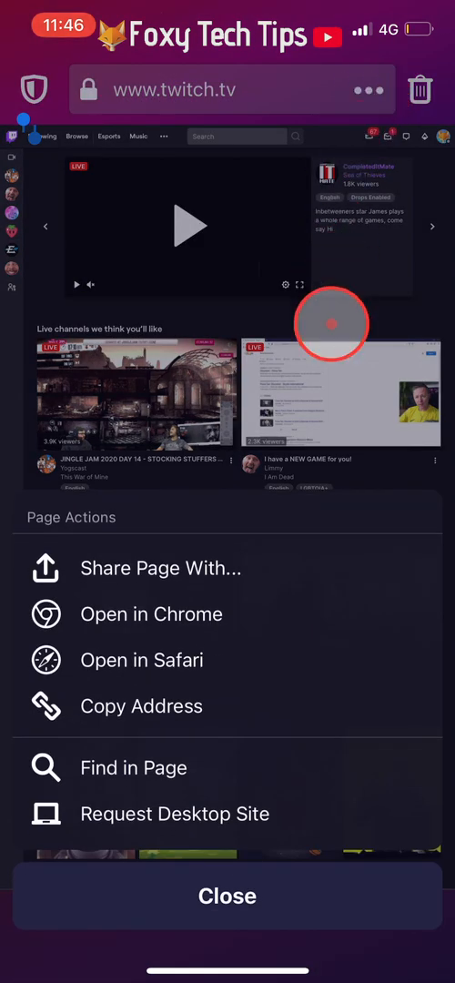
{"action": "left_click", "coordinate": [175, 814]}
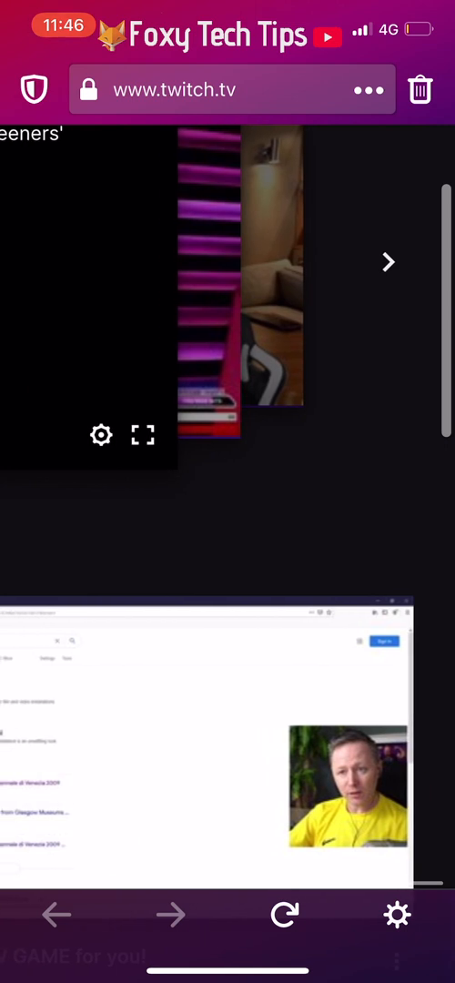
- Open Settings from the profile avatar menu, landing on the Profile tab
{"action": "scroll", "scroll_direction": "down", "scroll_amount": 3}
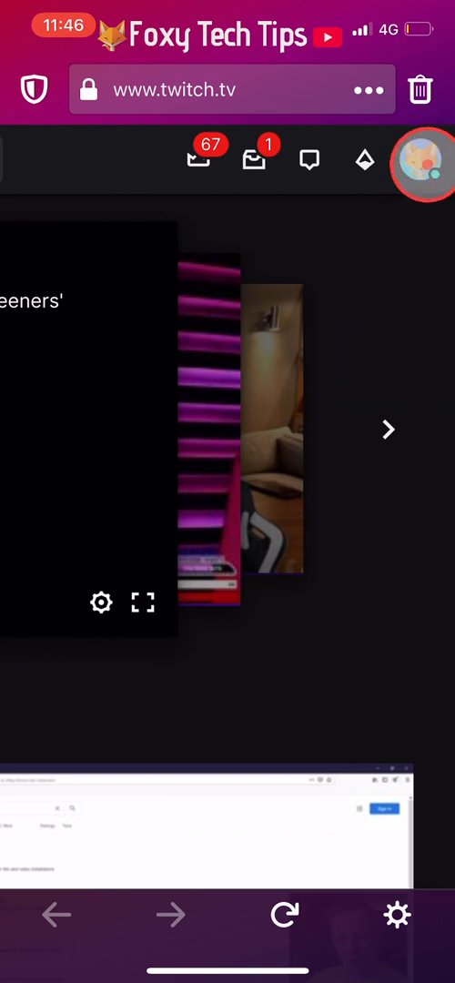
{"action": "left_click", "coordinate": [423, 161]}
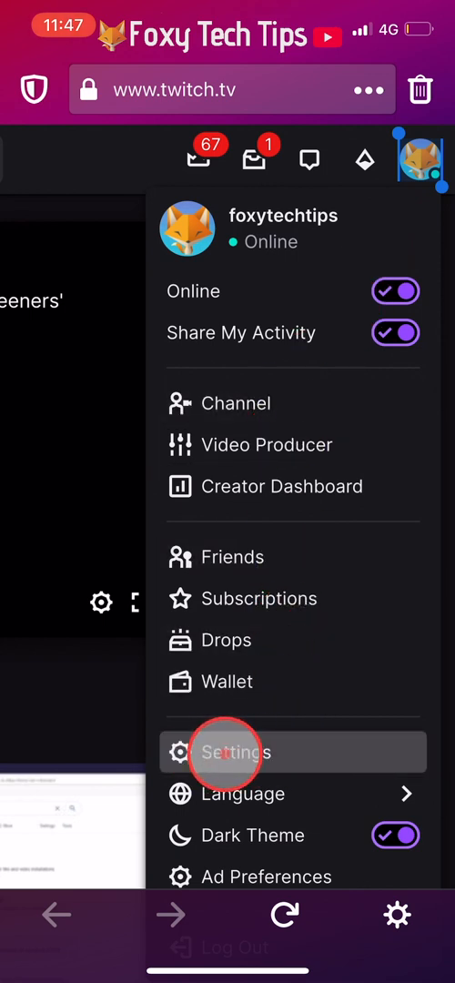
{"action": "left_click", "coordinate": [237, 752]}
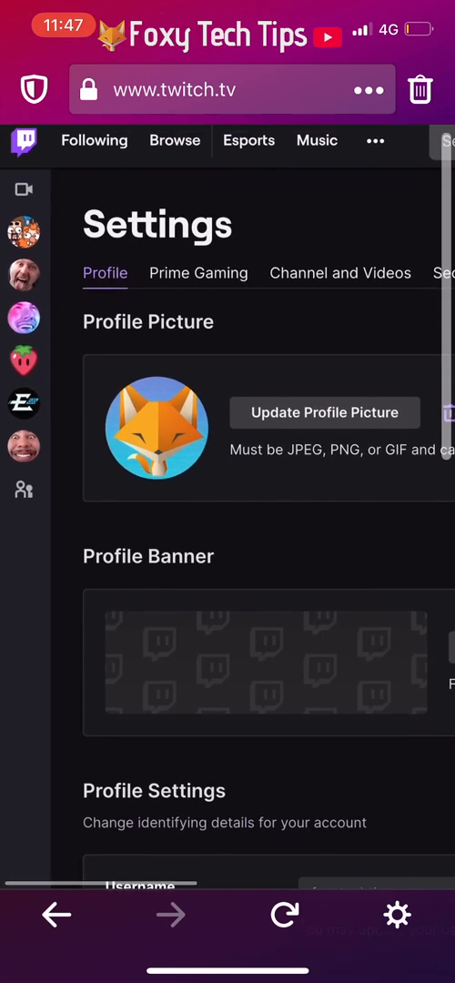
{"action": "scroll", "scroll_direction": "down", "scroll_amount": 3}
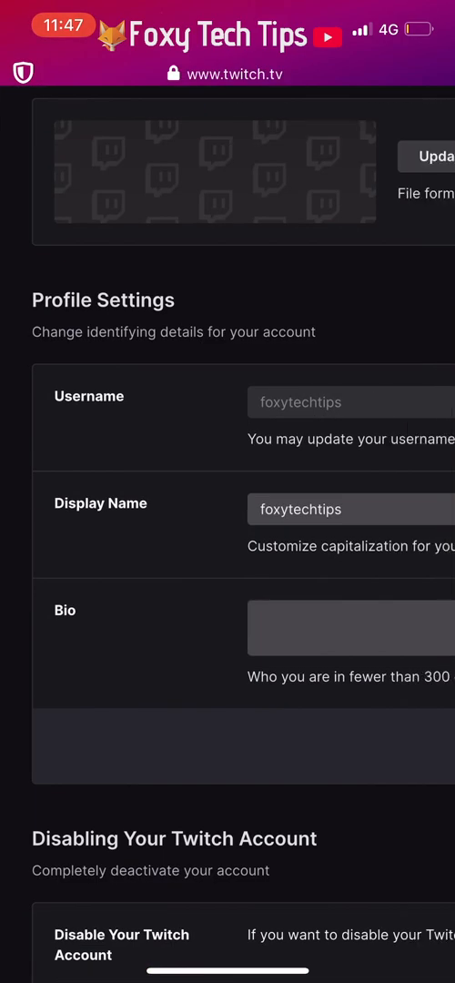
{"action": "left_click", "coordinate": [136, 314]}
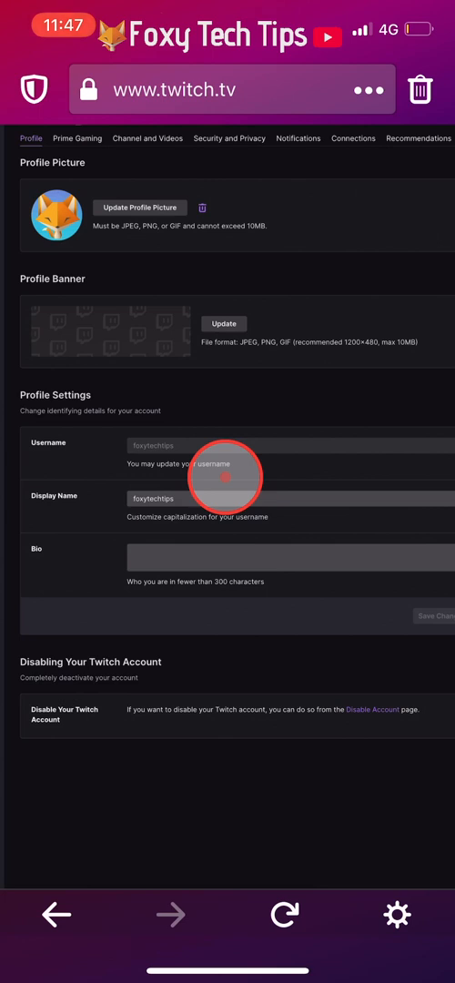
{"action": "scroll", "scroll_direction": "down", "scroll_amount": 3}
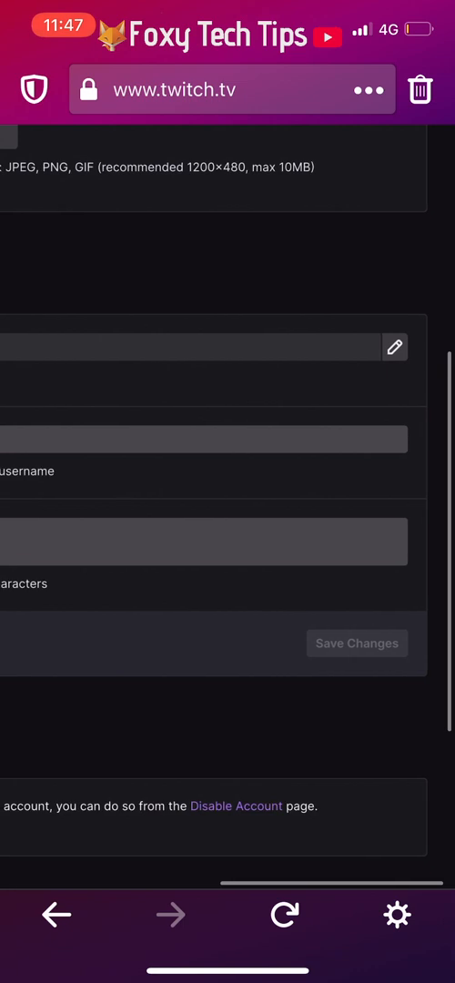
- Edit the Username field to FoxyTechTipss, fix the typo, and confirm with Update
{"action": "left_click", "coordinate": [395, 347]}
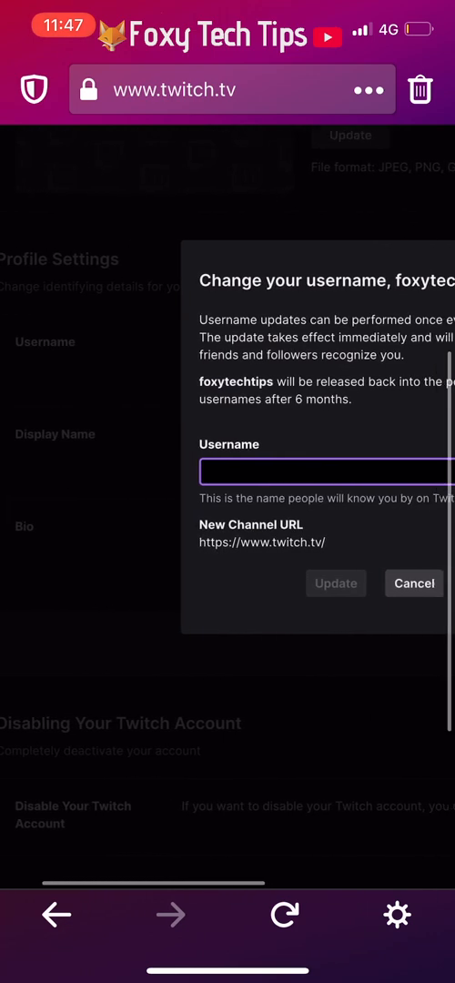
{"action": "left_click", "coordinate": [325, 470]}
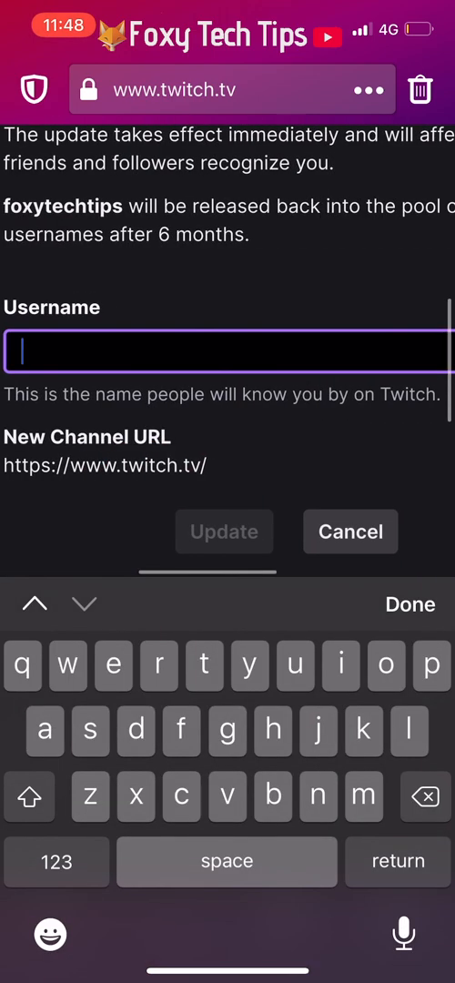
{"action": "type", "text": "FoxtTechTipss"}
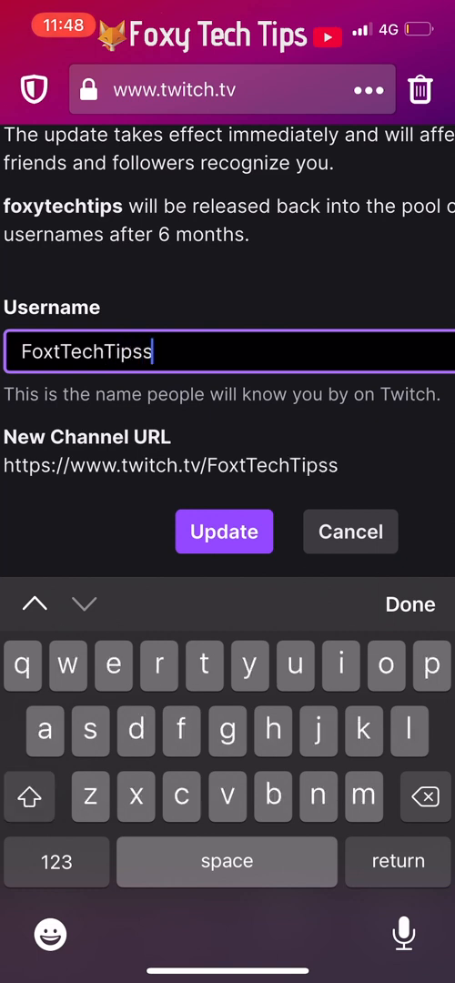
{"action": "left_click", "coordinate": [224, 531]}
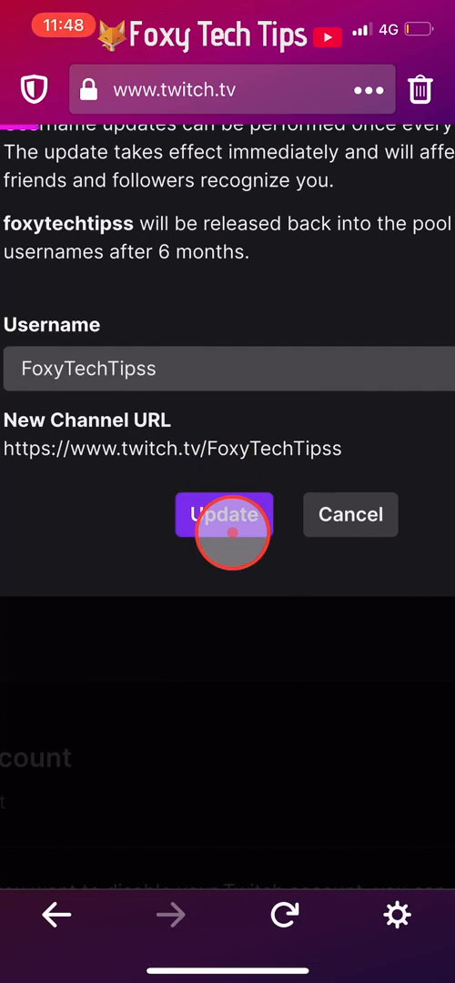
{"action": "left_click", "coordinate": [225, 515]}
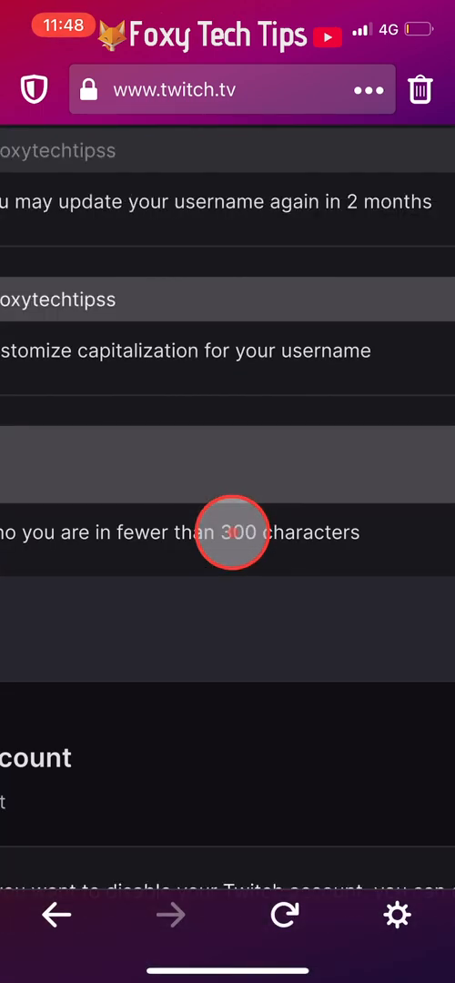
{"action": "scroll", "scroll_direction": "down", "scroll_amount": 3}
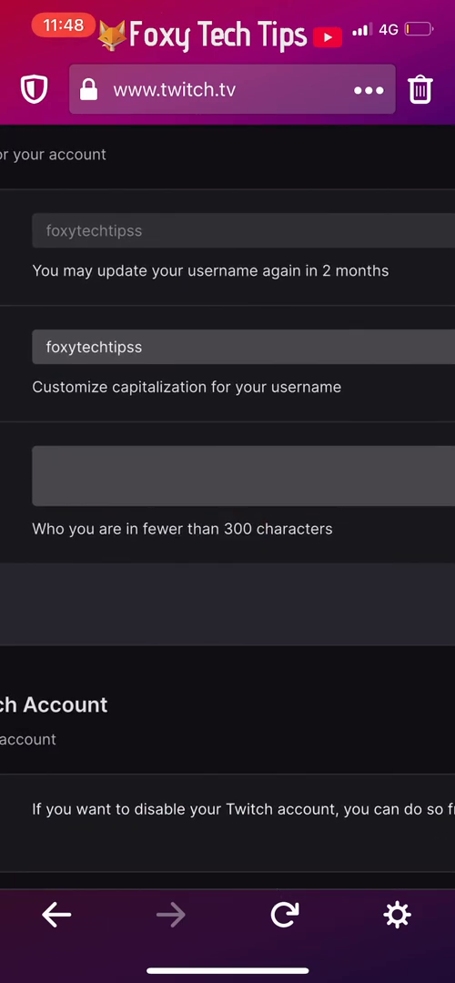
{"action": "scroll", "scroll_direction": "down", "scroll_amount": 3}
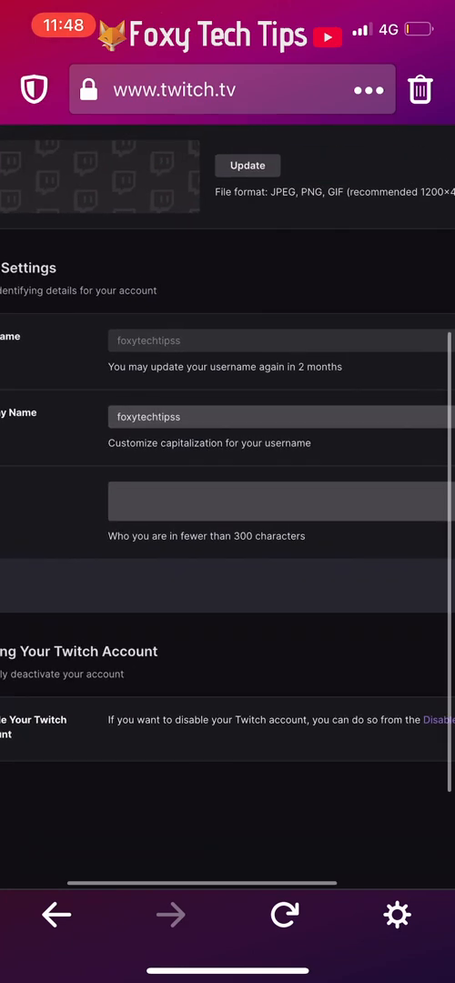